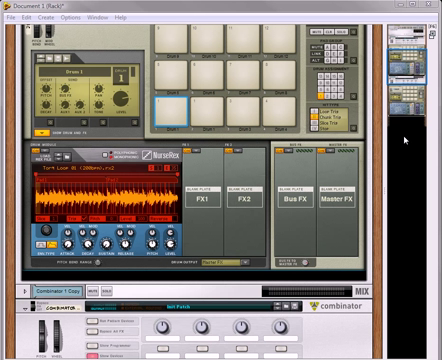
mouse_move(396, 275)
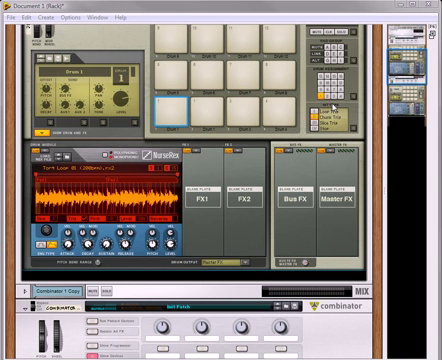
mouse_move(395, 146)
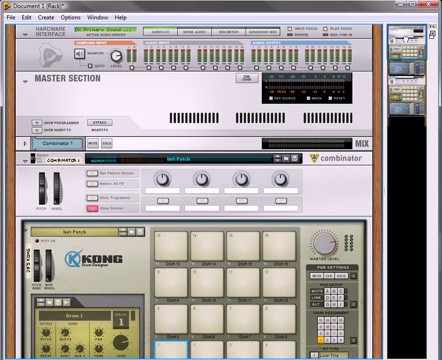
- Audition the loop on Kong's pad 1 twice, starting and stopping playback each time
scroll(down, 3)
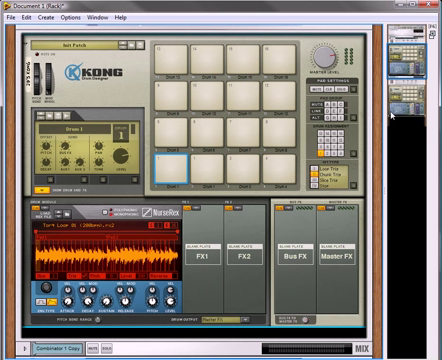
mouse_move(315, 178)
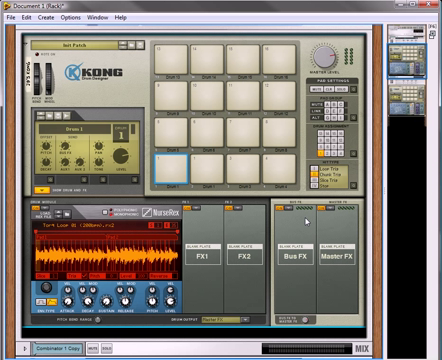
mouse_move(305, 215)
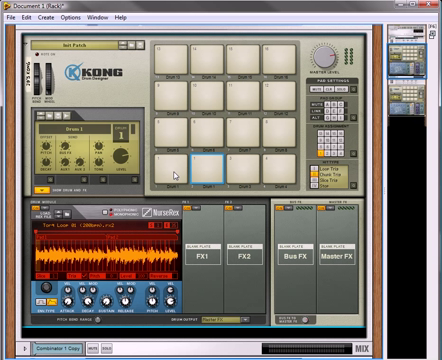
mouse_move(190, 165)
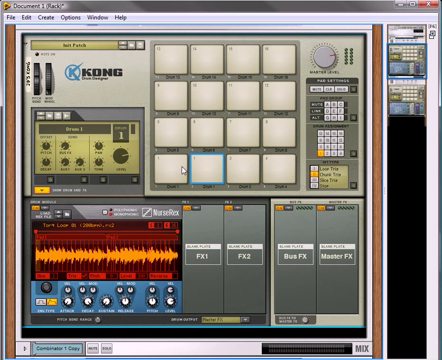
click(172, 166)
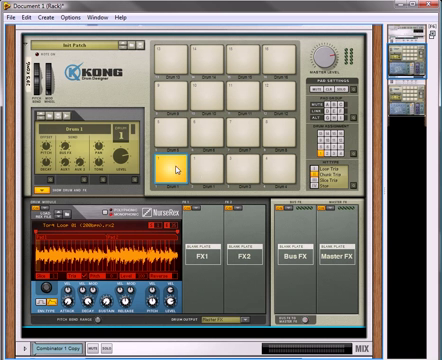
click(167, 163)
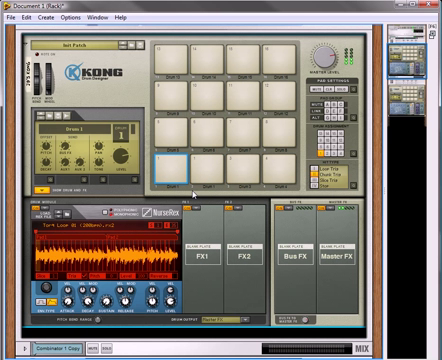
scroll(down, 3)
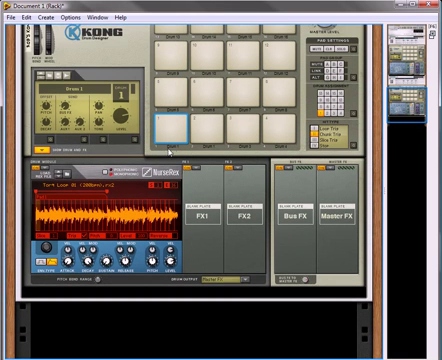
mouse_move(208, 128)
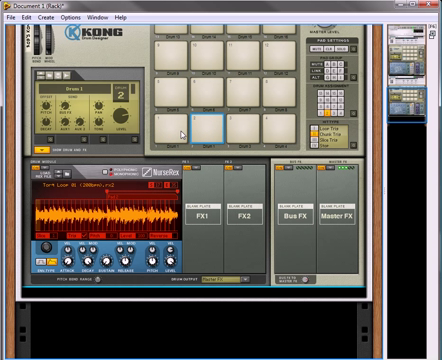
click(180, 120)
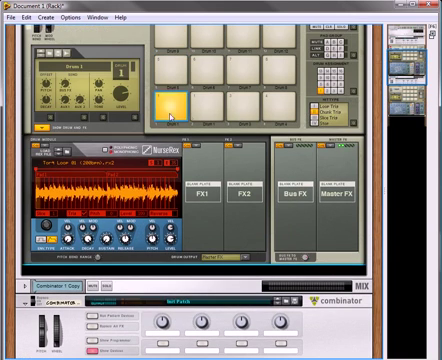
click(200, 100)
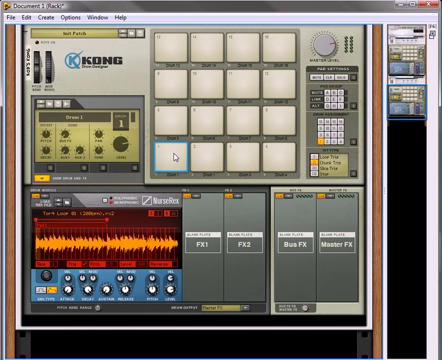
mouse_move(177, 152)
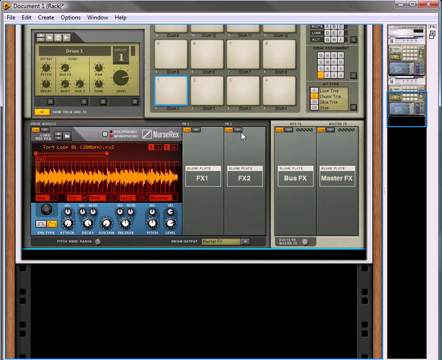
mouse_move(300, 137)
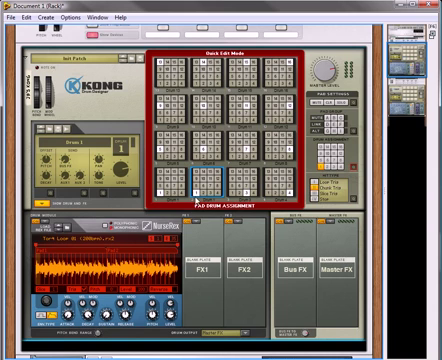
scroll(down, 3)
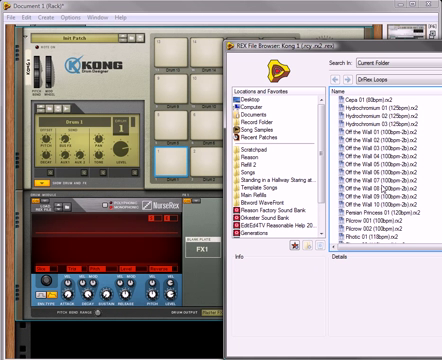
- Scroll down the rack toward Kong's Drum 1 NurseRex module
scroll(down, 3)
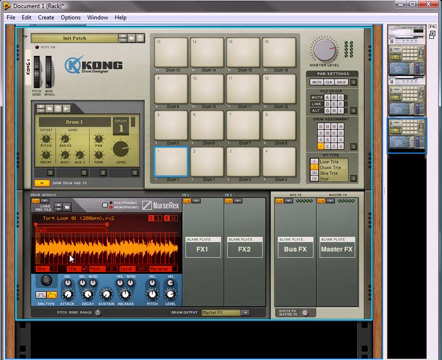
mouse_move(203, 185)
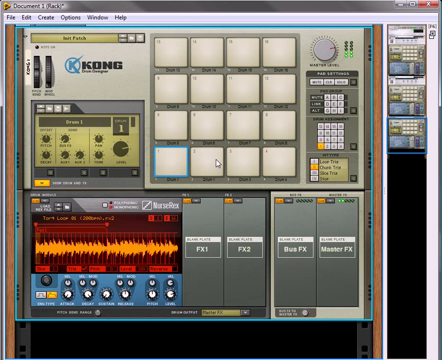
mouse_move(158, 217)
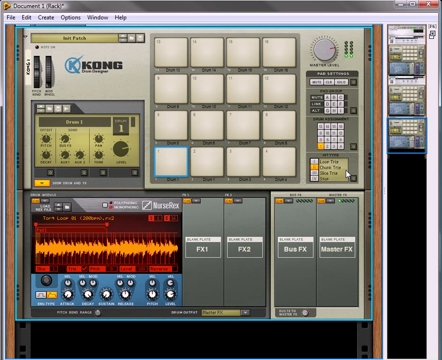
mouse_move(345, 170)
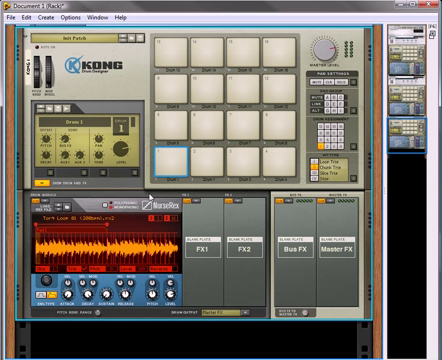
mouse_move(150, 198)
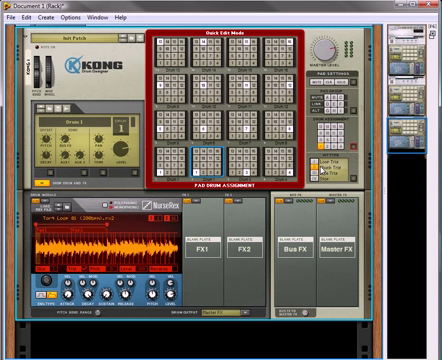
mouse_move(111, 228)
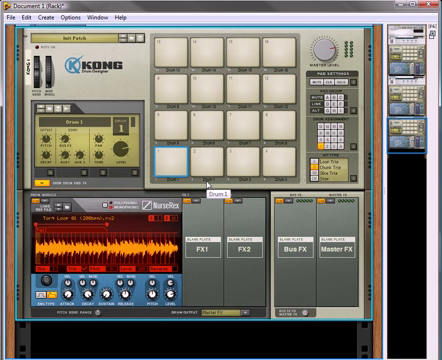
- Play pad 1 to audition the shared Torn Loop from Drum 1
click(185, 158)
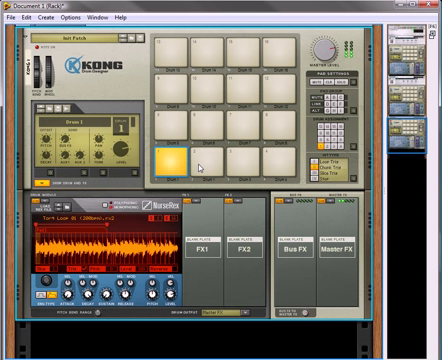